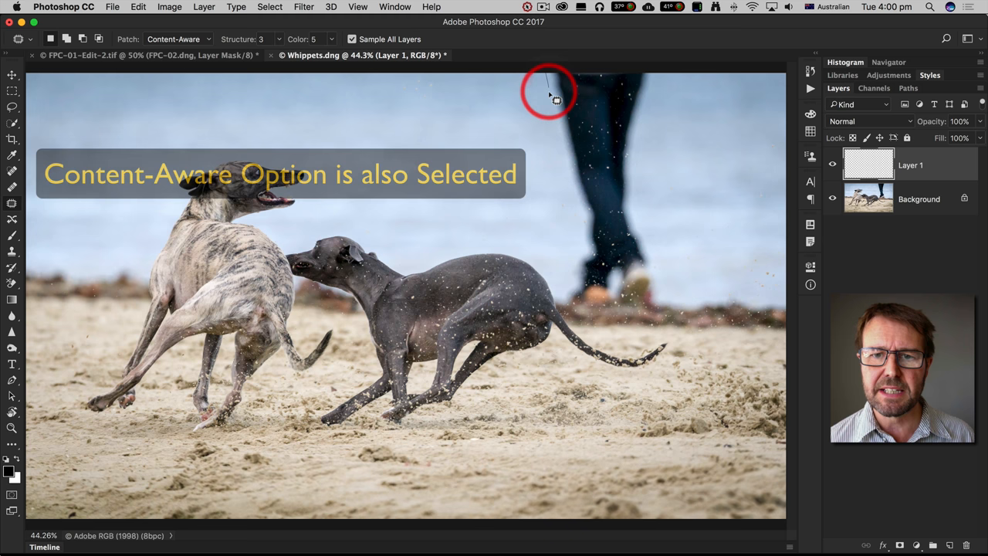
# Trace a freehand Patch selection enclosing the person's jeans-clad legs behind the two whippets
pyautogui.moveTo(550, 91); pyautogui.dragTo(628, 318)
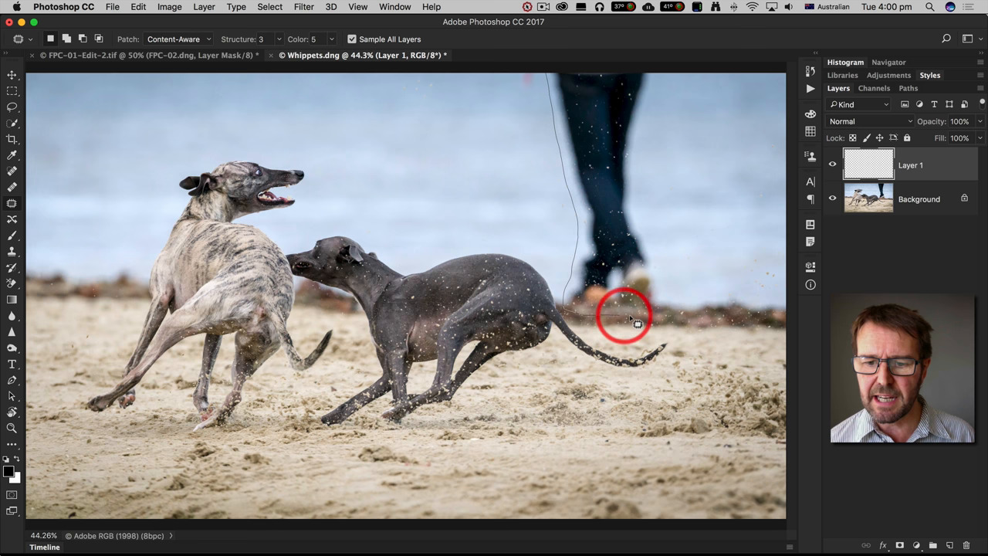
pyautogui.moveTo(625, 316); pyautogui.dragTo(552, 81)
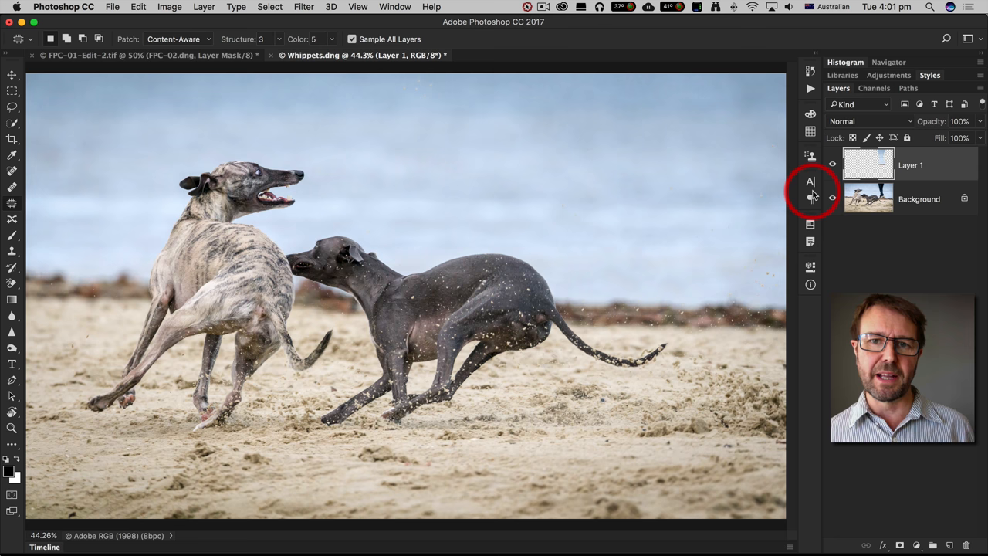
# Deselect the patch outline and check the Layer 1 thumbnail, leaving the background untouched
pyautogui.click(829, 164)
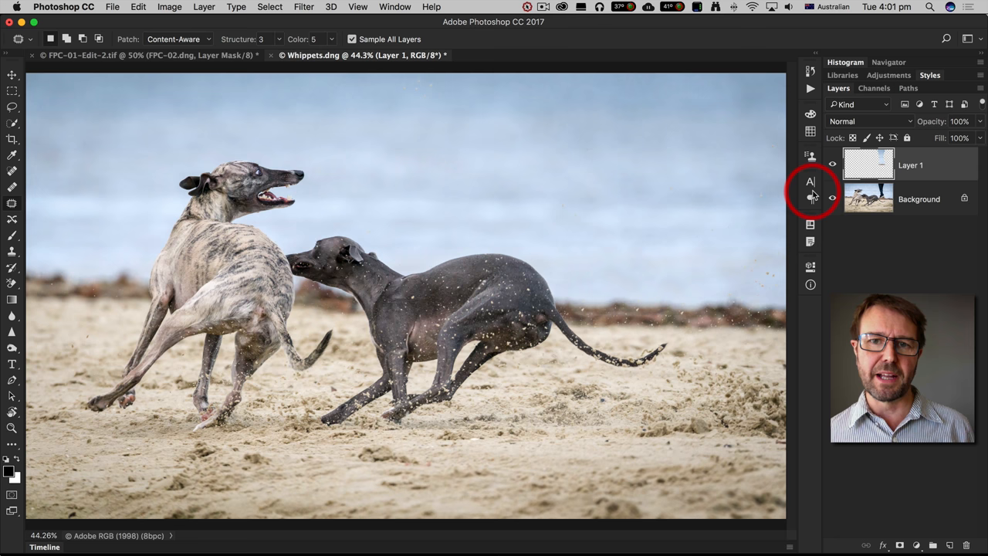